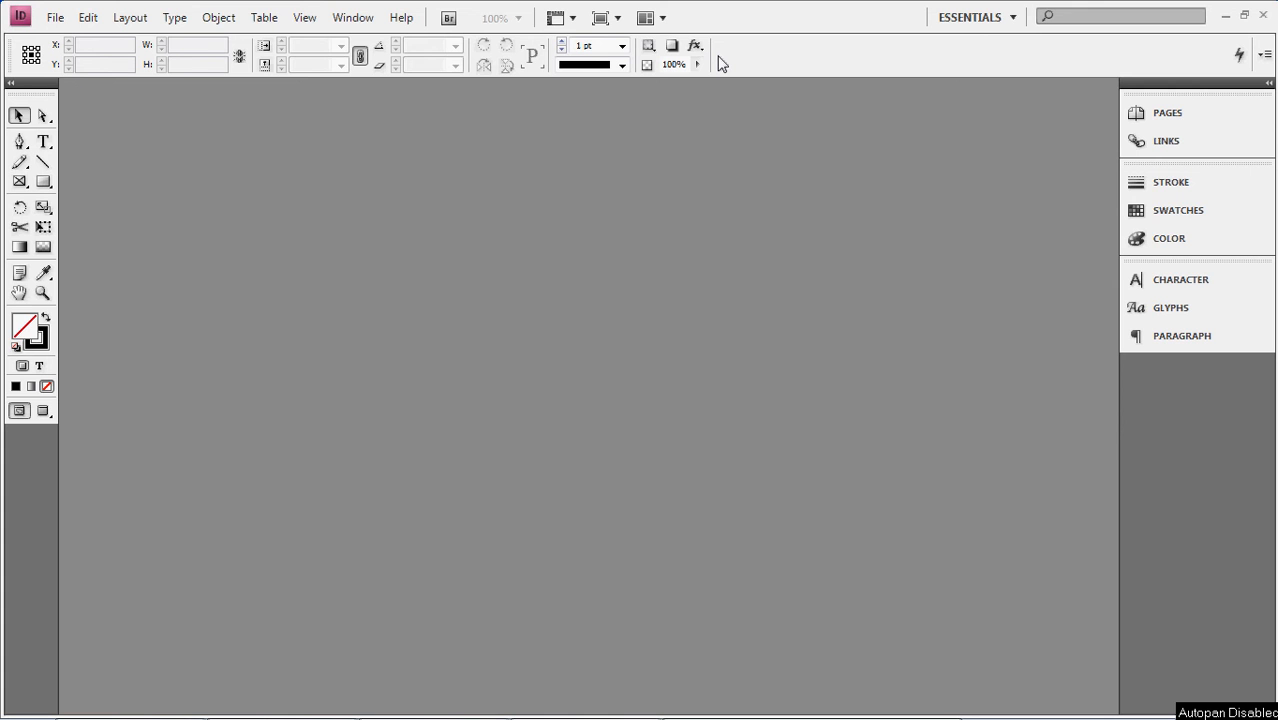
{"action": "mouse_move", "coordinate": [510, 223]}
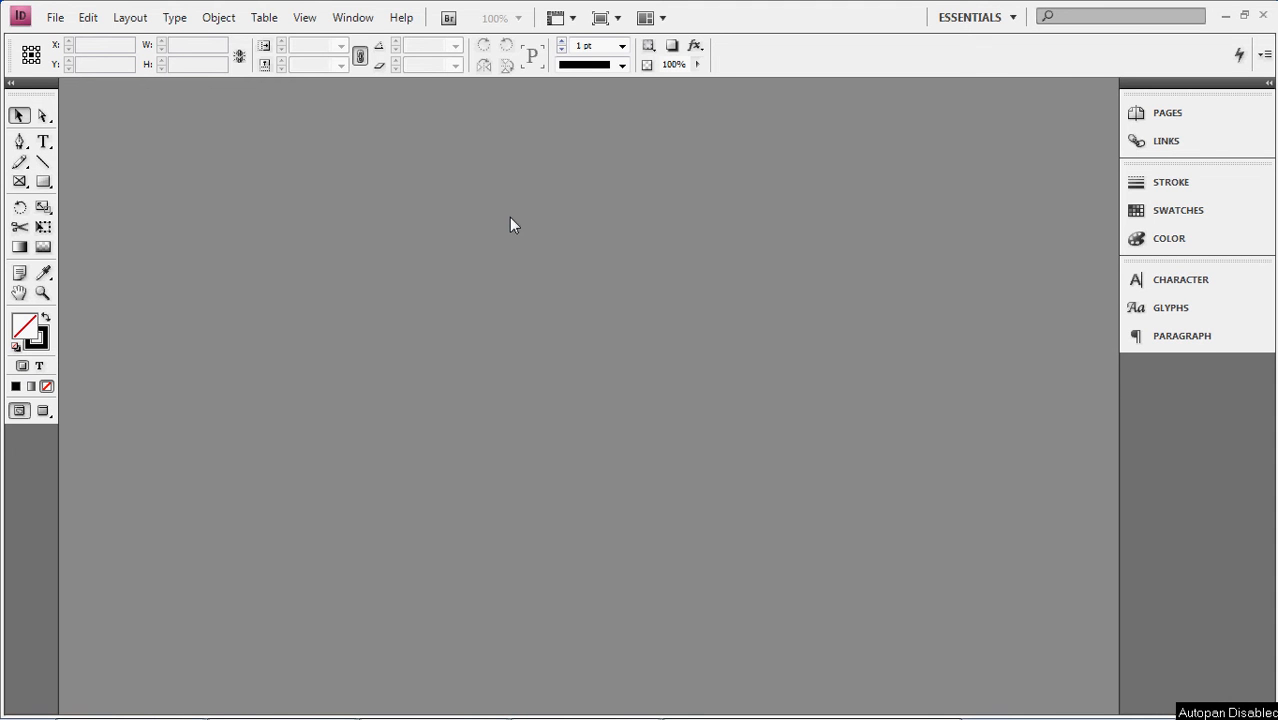
{"action": "mouse_move", "coordinate": [640, 257]}
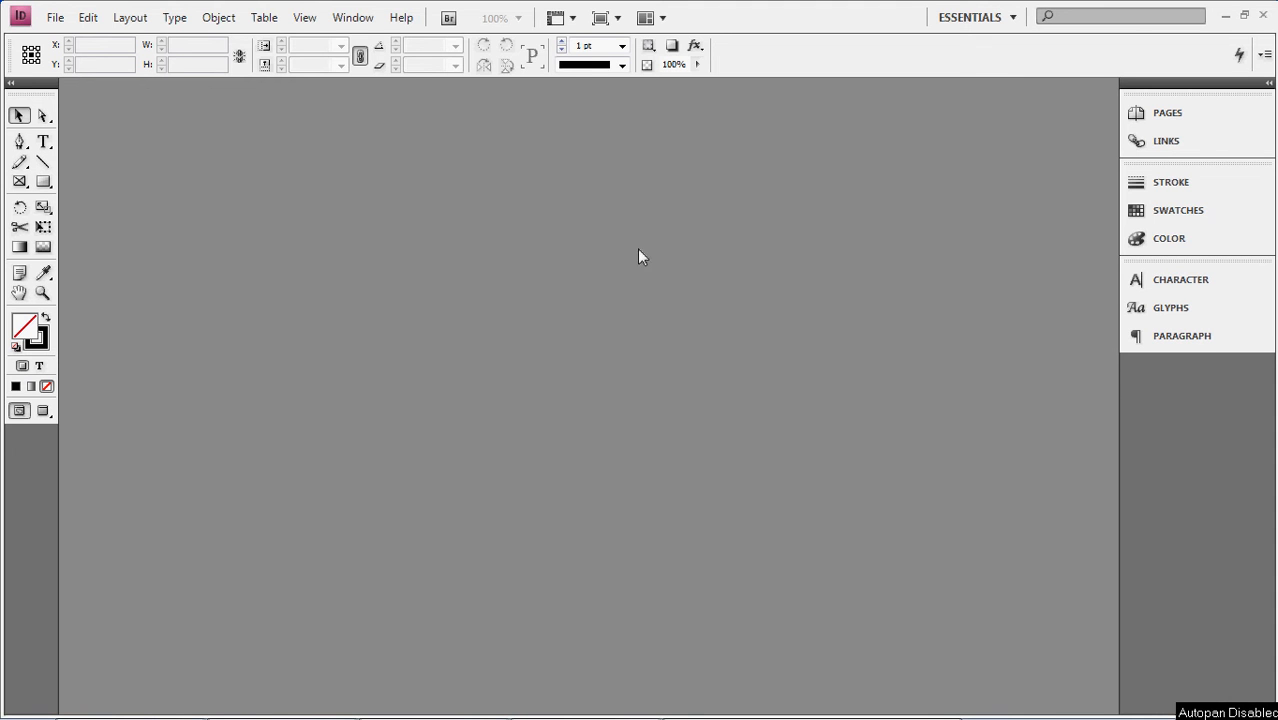
{"action": "mouse_move", "coordinate": [247, 150]}
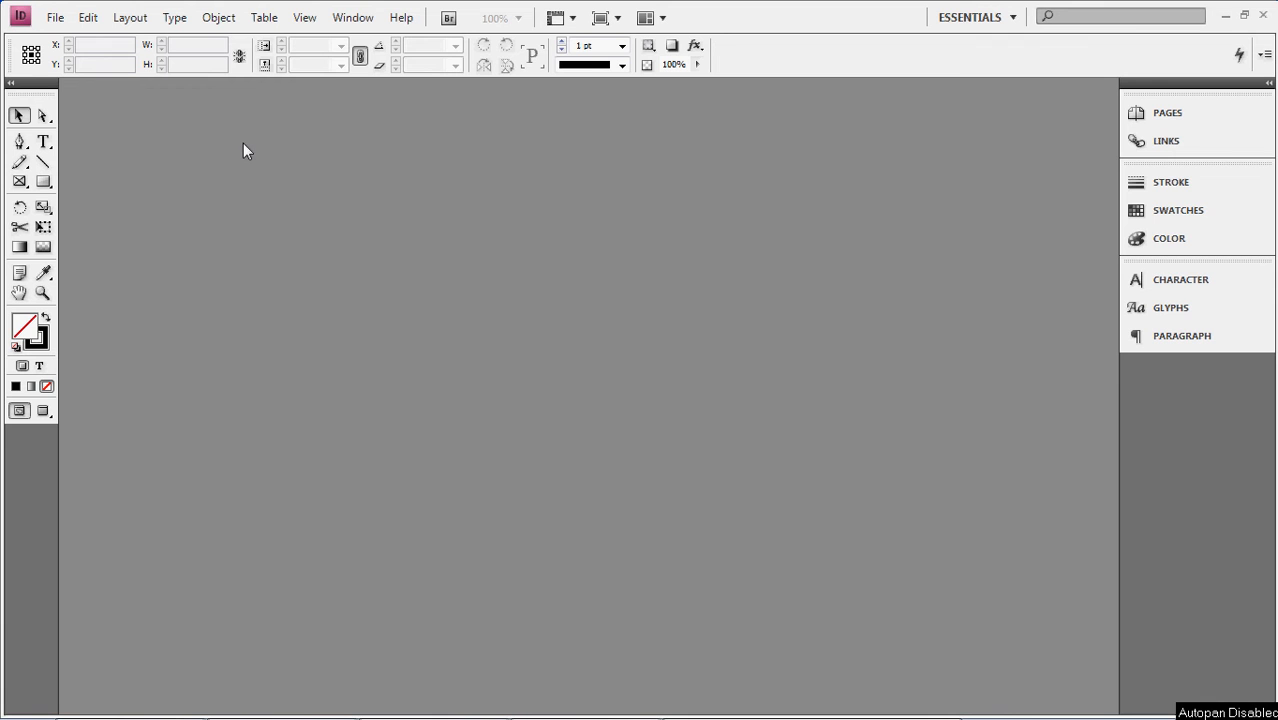
{"action": "mouse_move", "coordinate": [443, 351]}
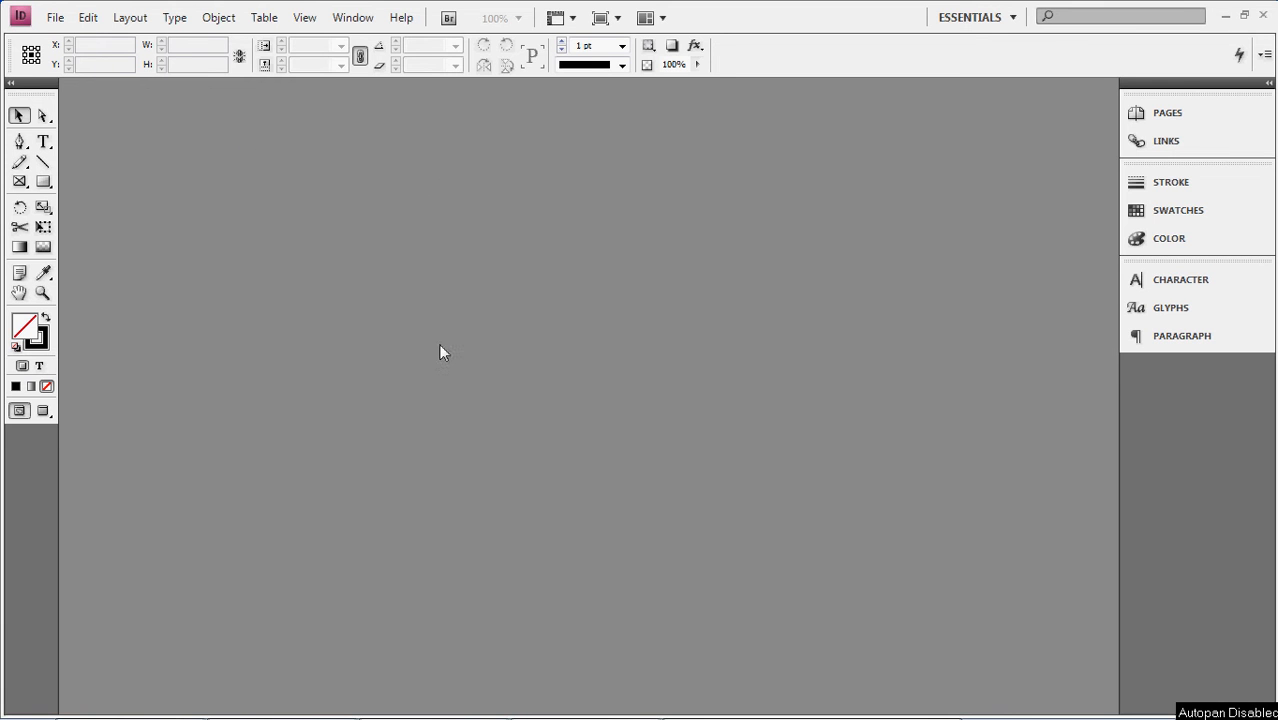
{"action": "mouse_move", "coordinate": [611, 265]}
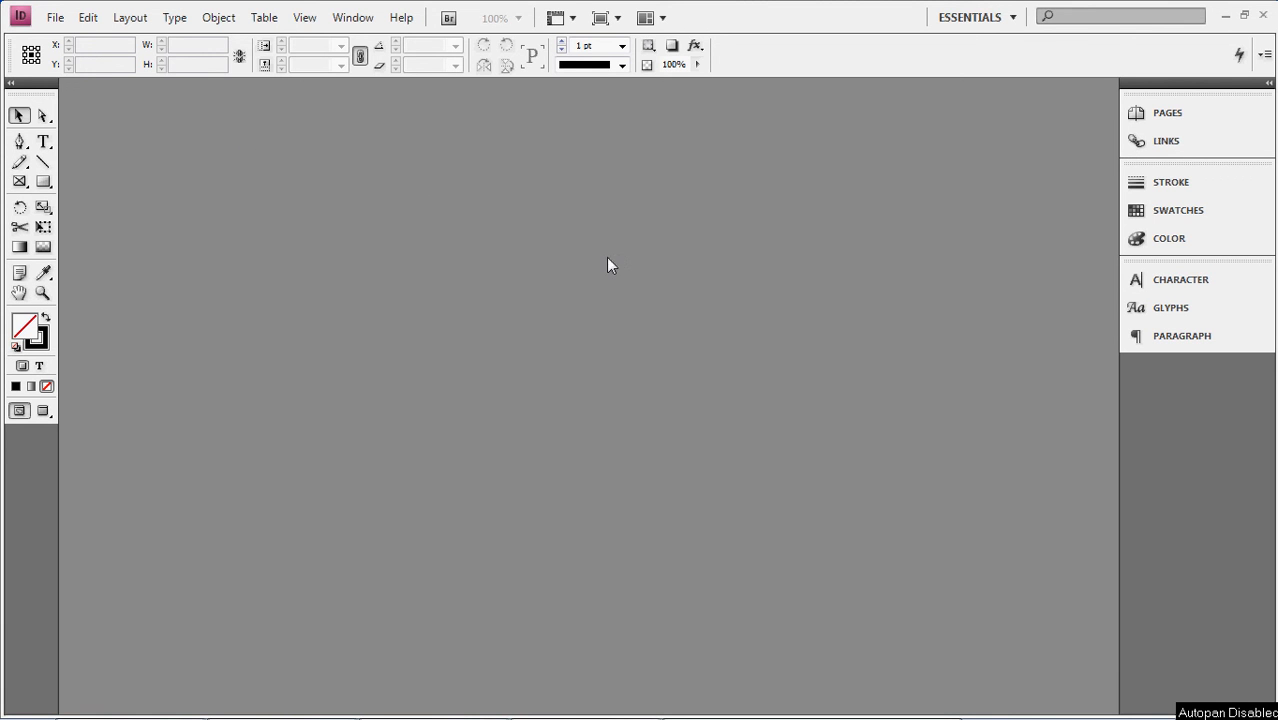
{"action": "mouse_move", "coordinate": [620, 265]}
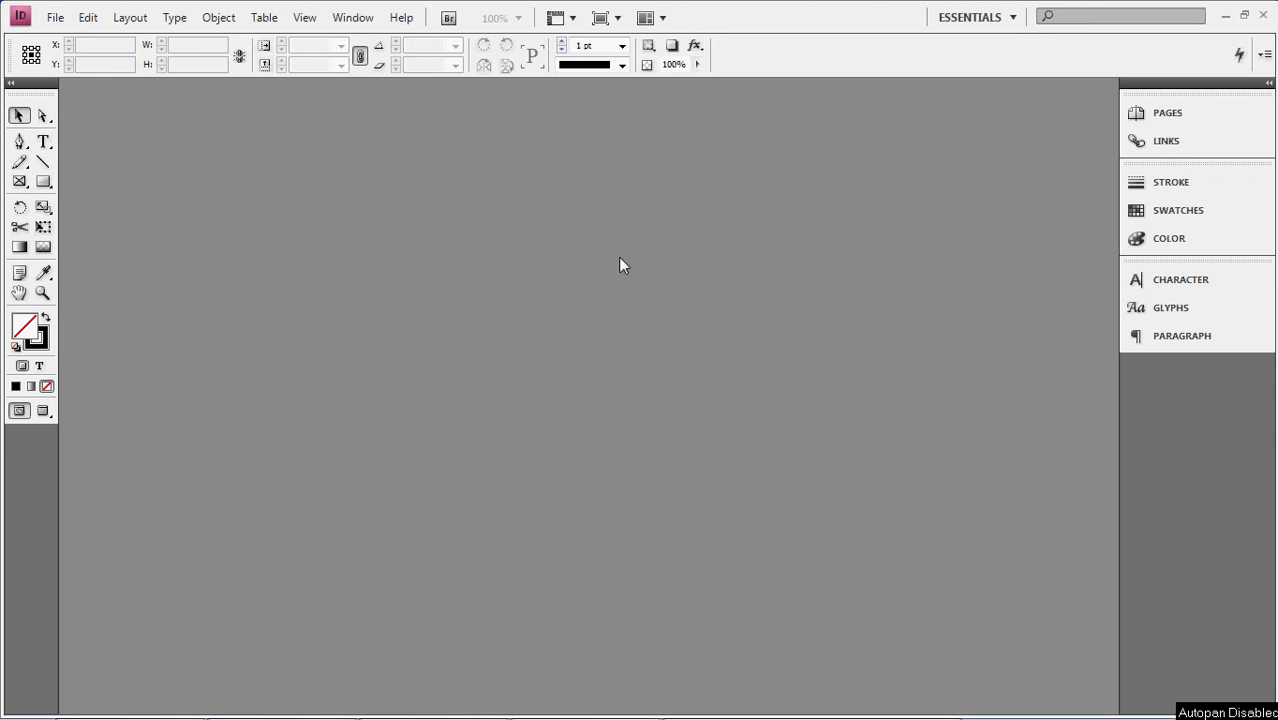
{"action": "mouse_move", "coordinate": [795, 257]}
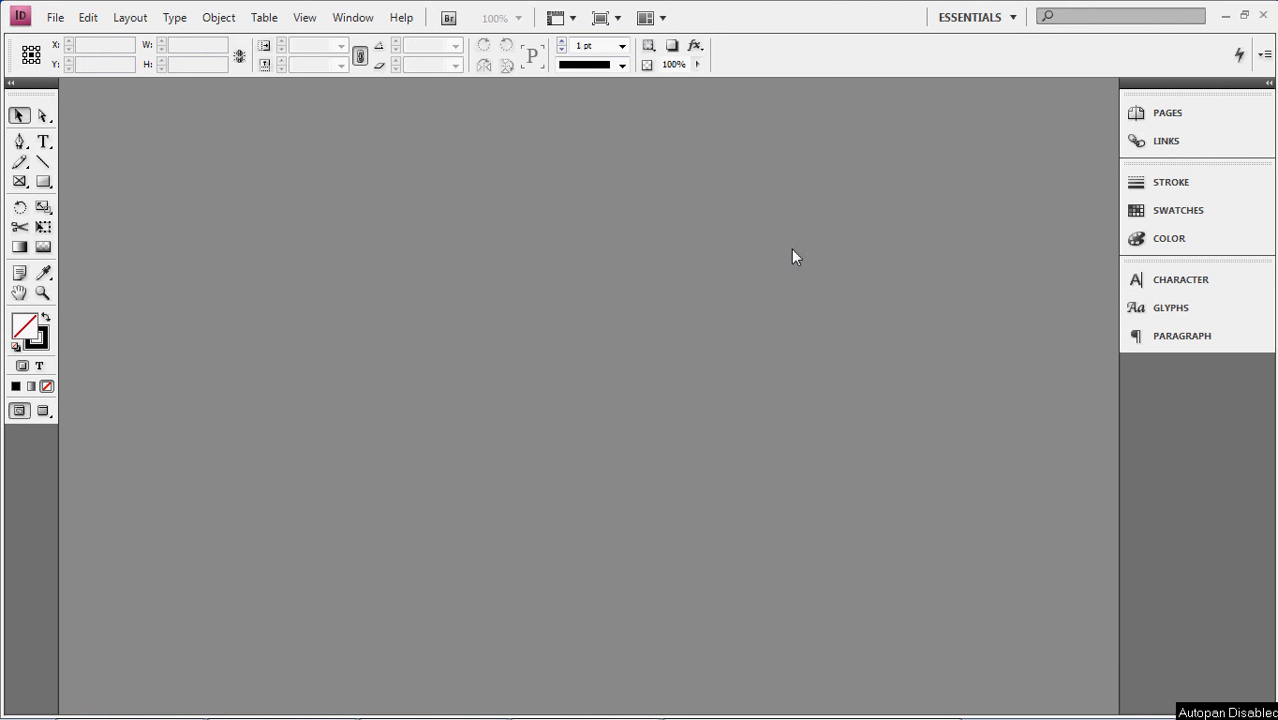
{"action": "mouse_move", "coordinate": [169, 109]}
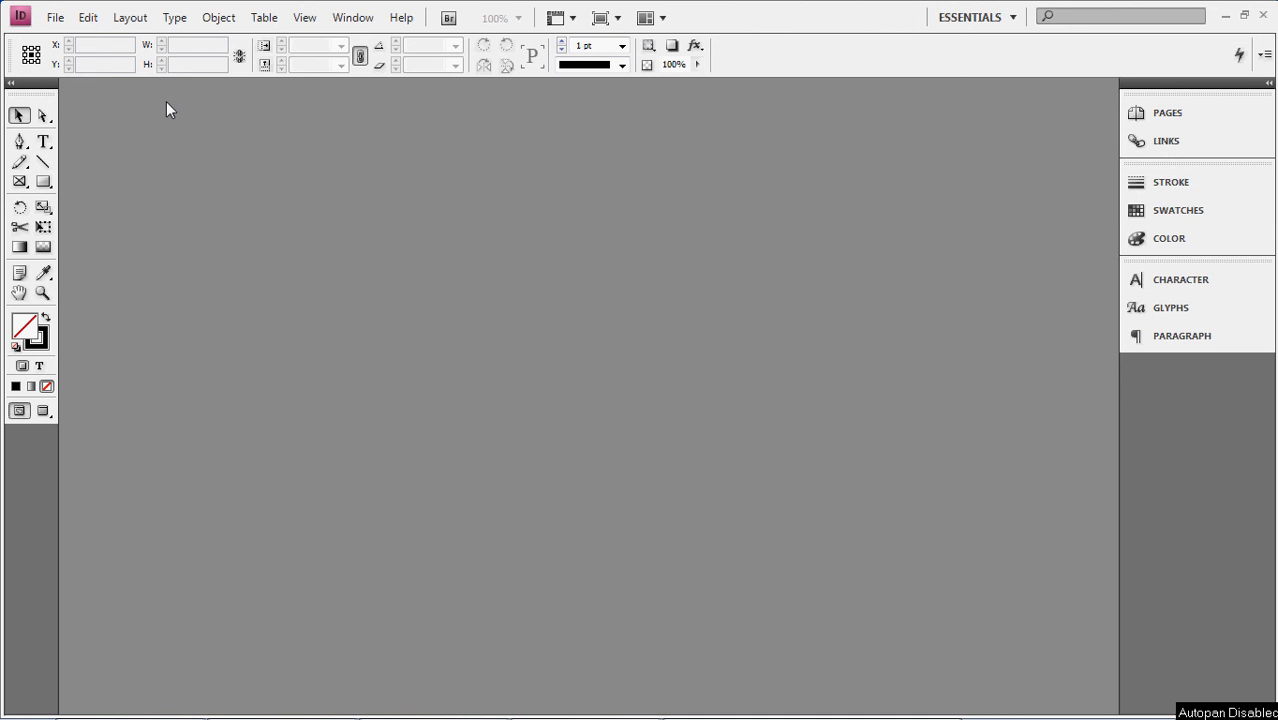
Step: Open the Edit menu to reach the Preferences submenu
{"action": "left_click", "coordinate": [87, 17]}
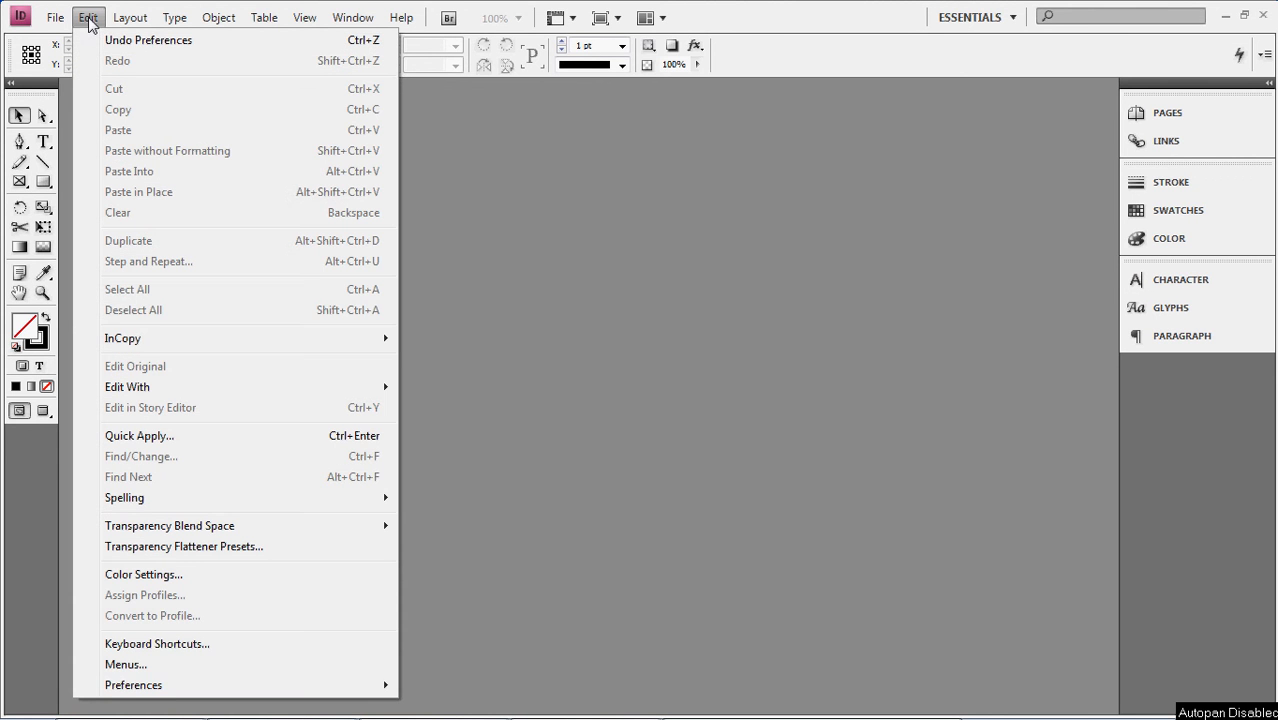
{"action": "mouse_move", "coordinate": [133, 685]}
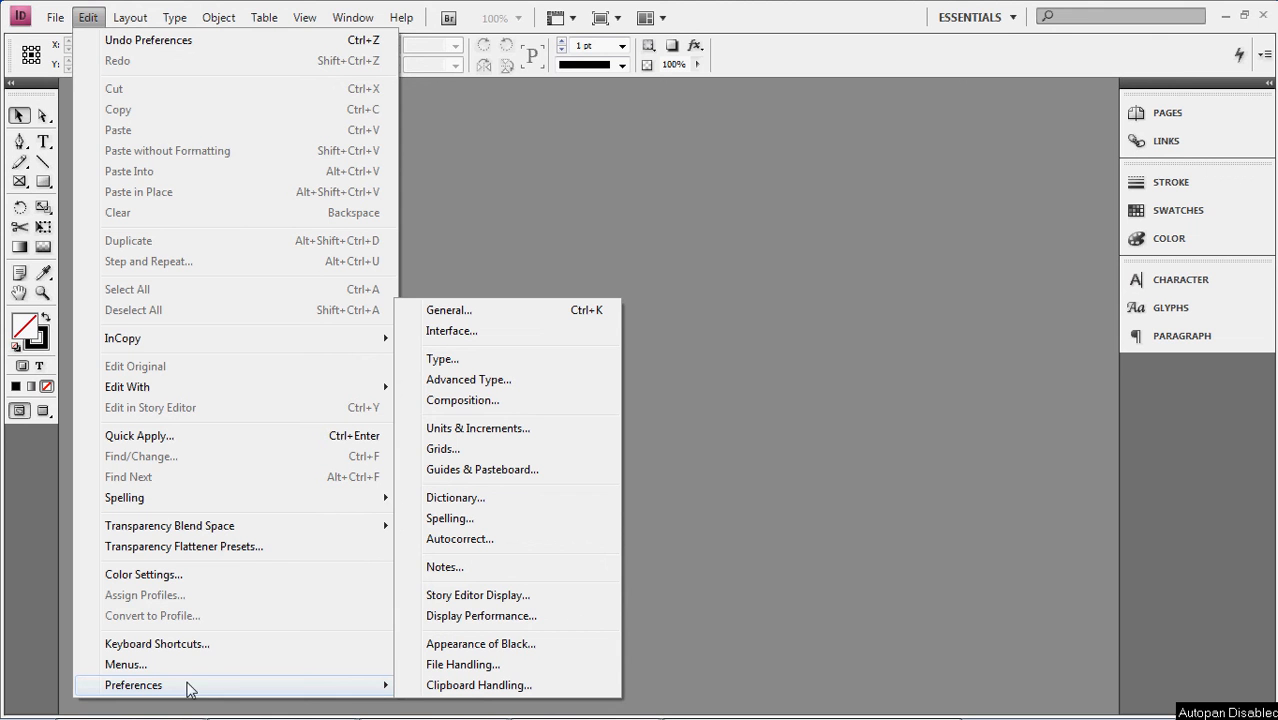
{"action": "mouse_move", "coordinate": [462, 400]}
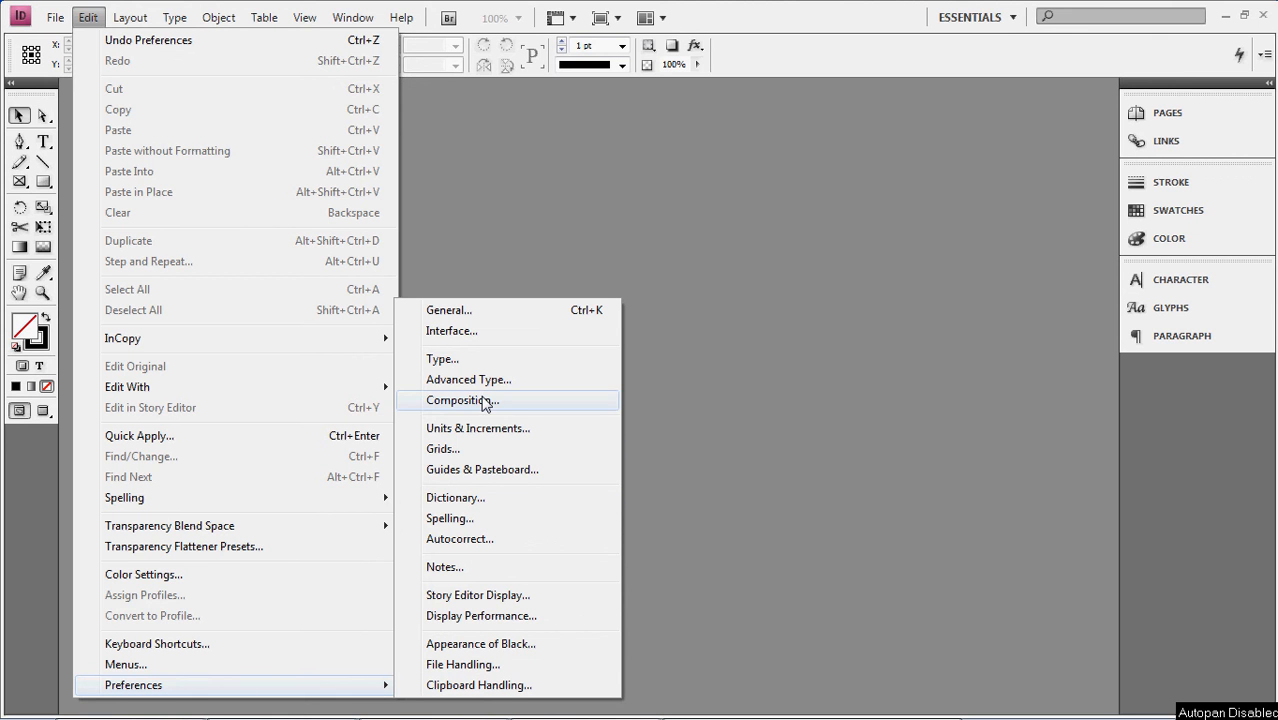
{"action": "mouse_move", "coordinate": [557, 428]}
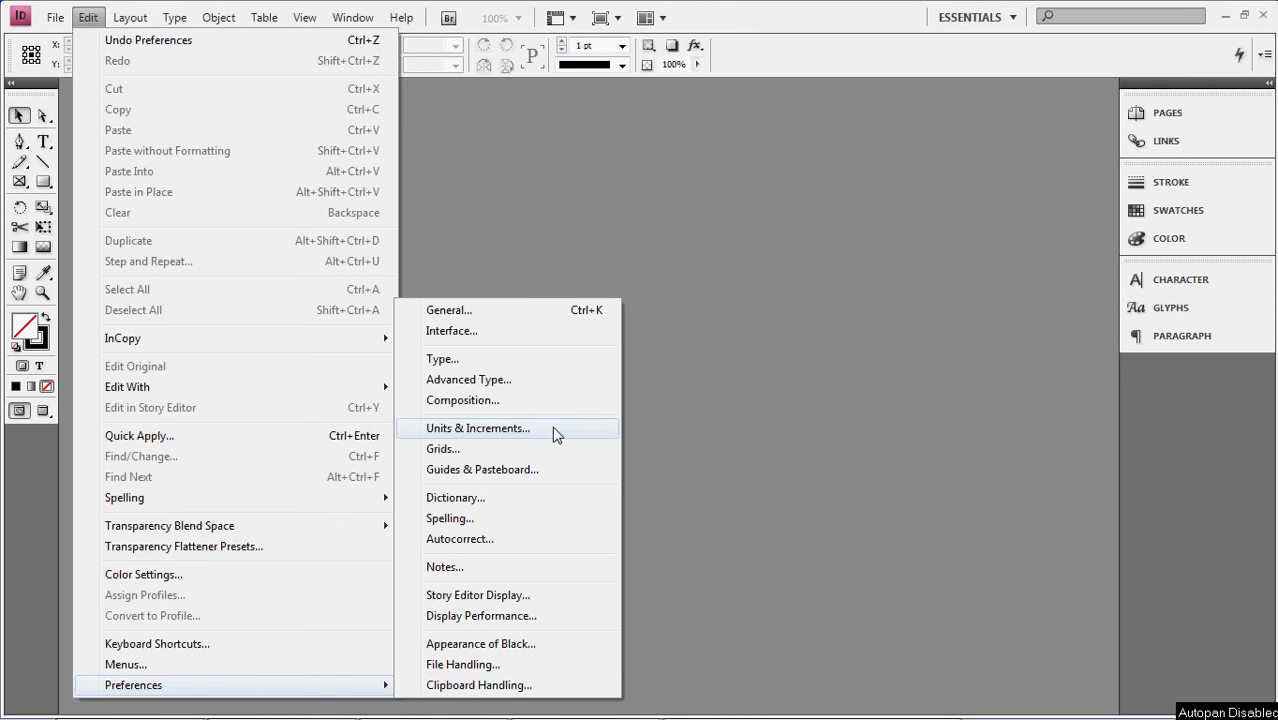
Step: In Units & Increments, set the horizontal and vertical ruler units to Inches
{"action": "left_click", "coordinate": [478, 428]}
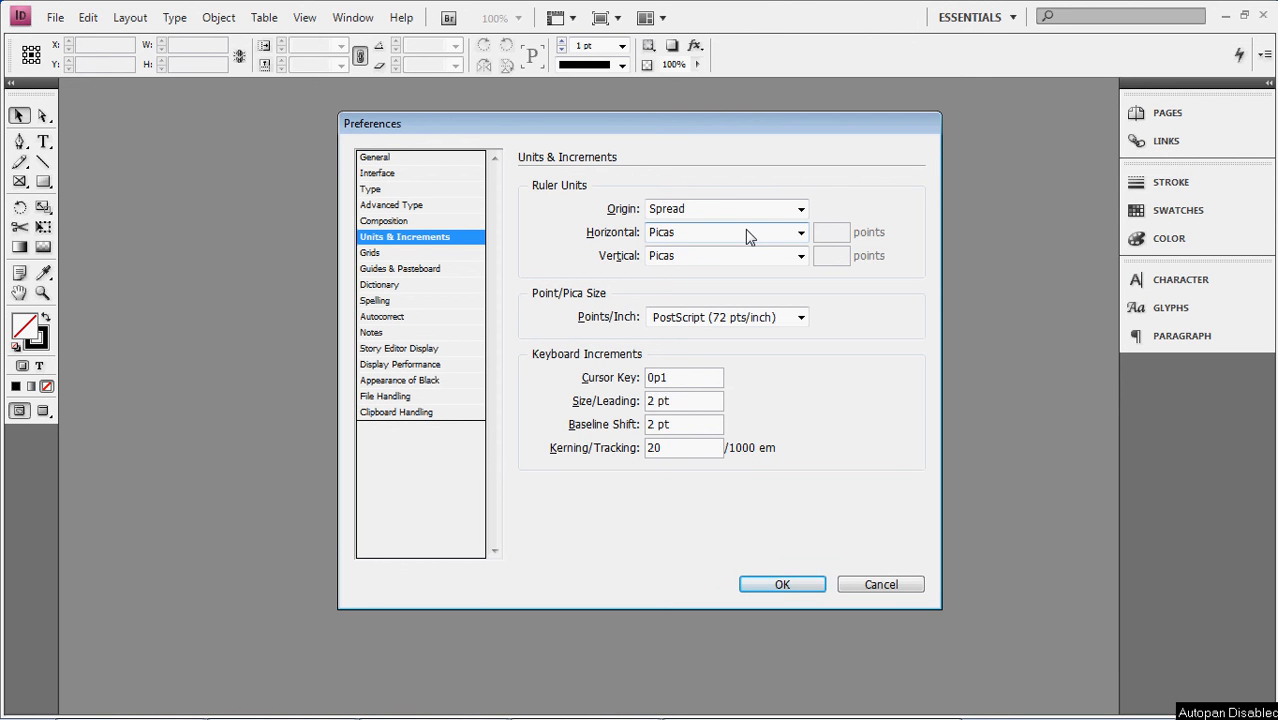
{"action": "mouse_move", "coordinate": [728, 208]}
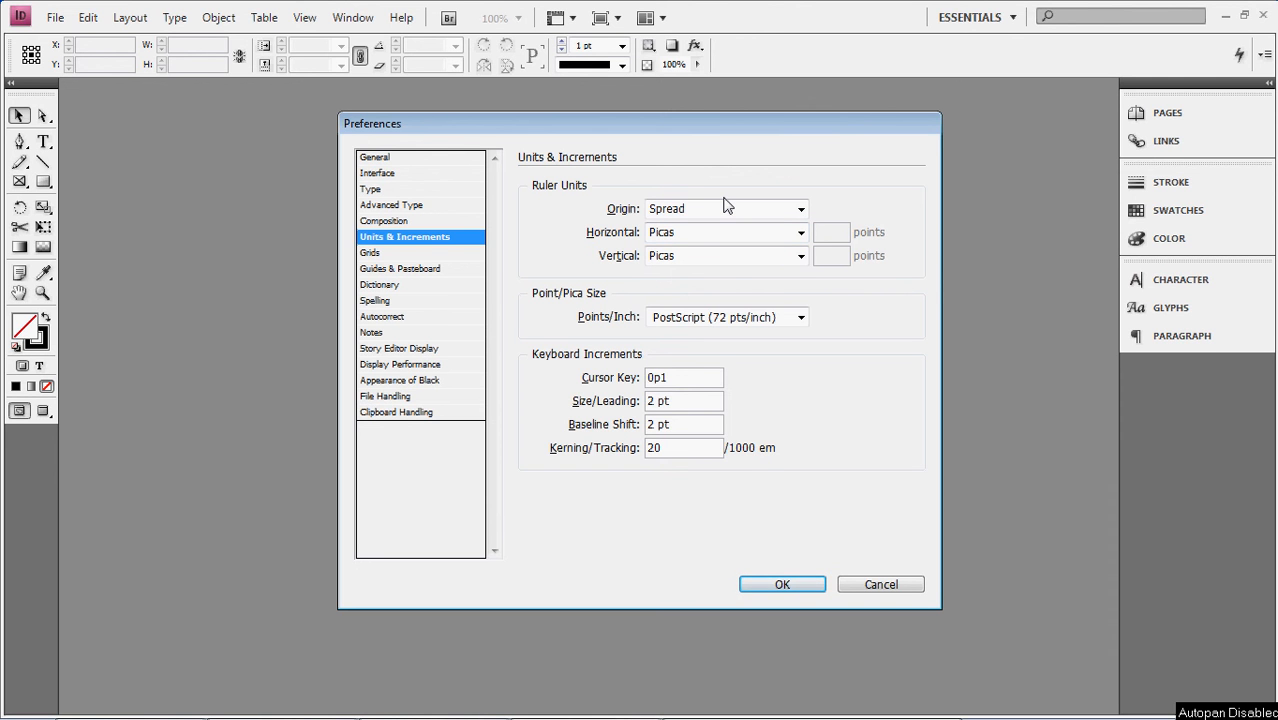
{"action": "mouse_move", "coordinate": [730, 199]}
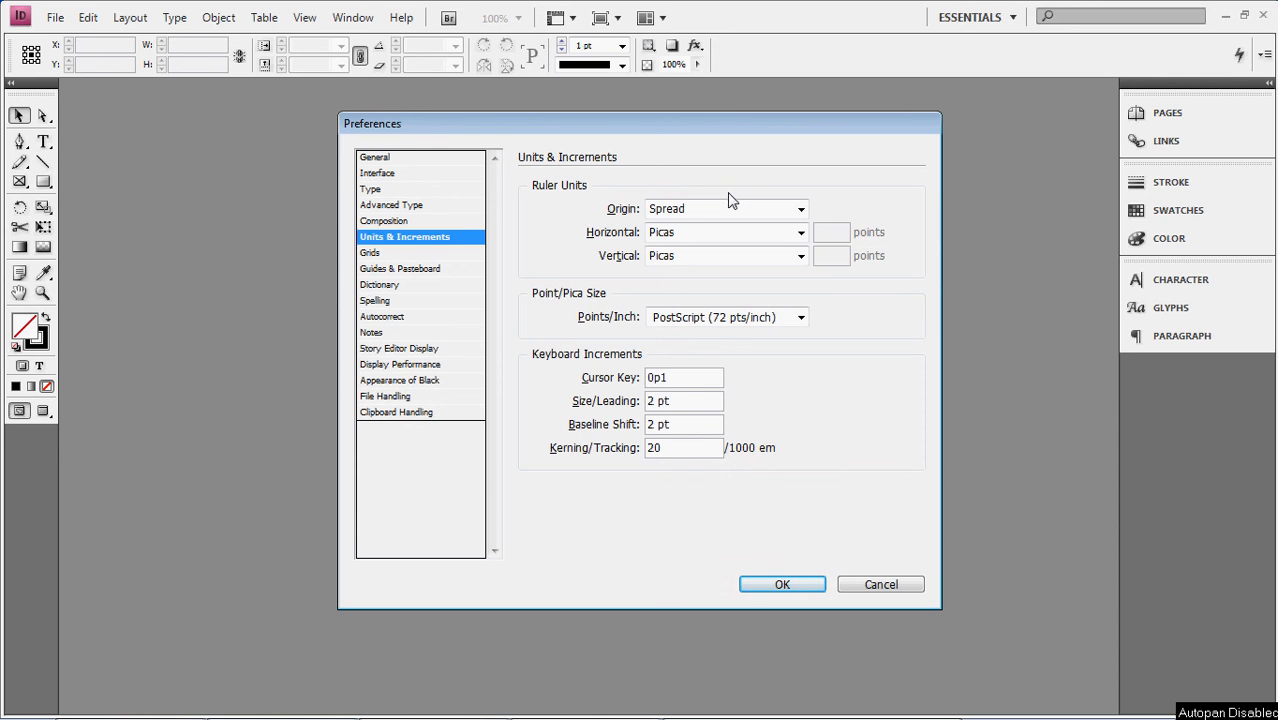
{"action": "left_click", "coordinate": [800, 232]}
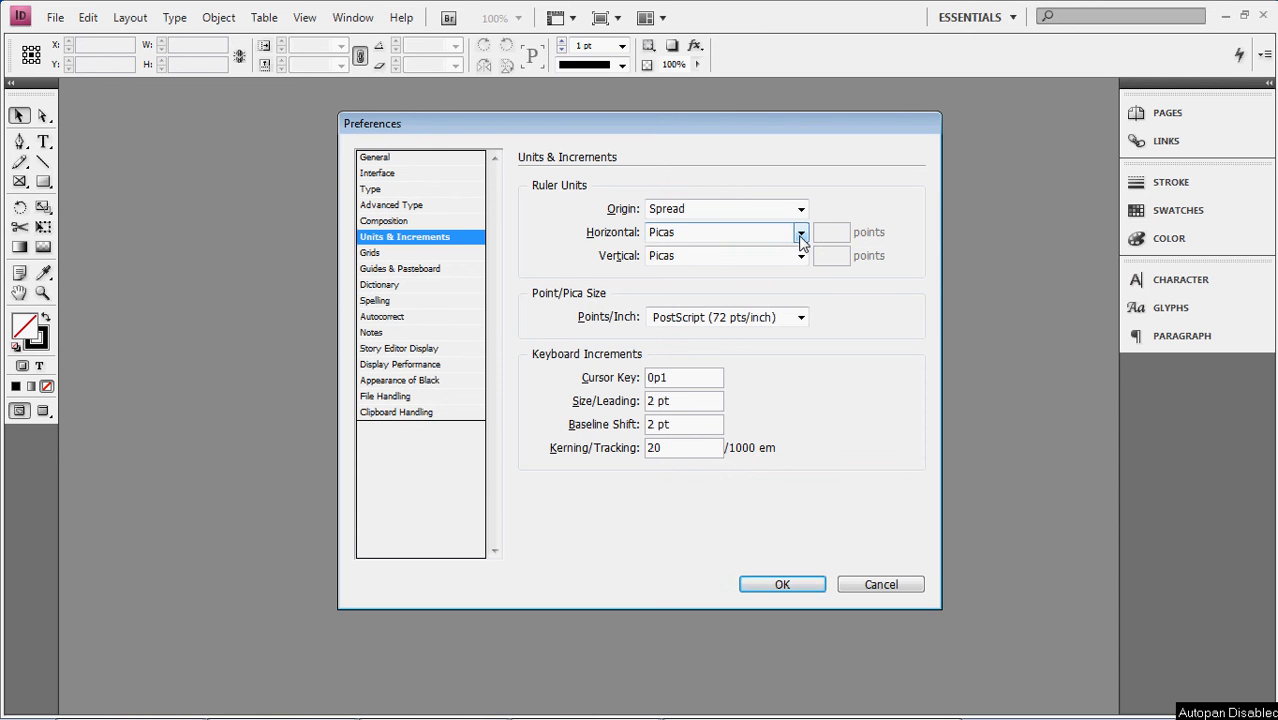
{"action": "left_click", "coordinate": [800, 232]}
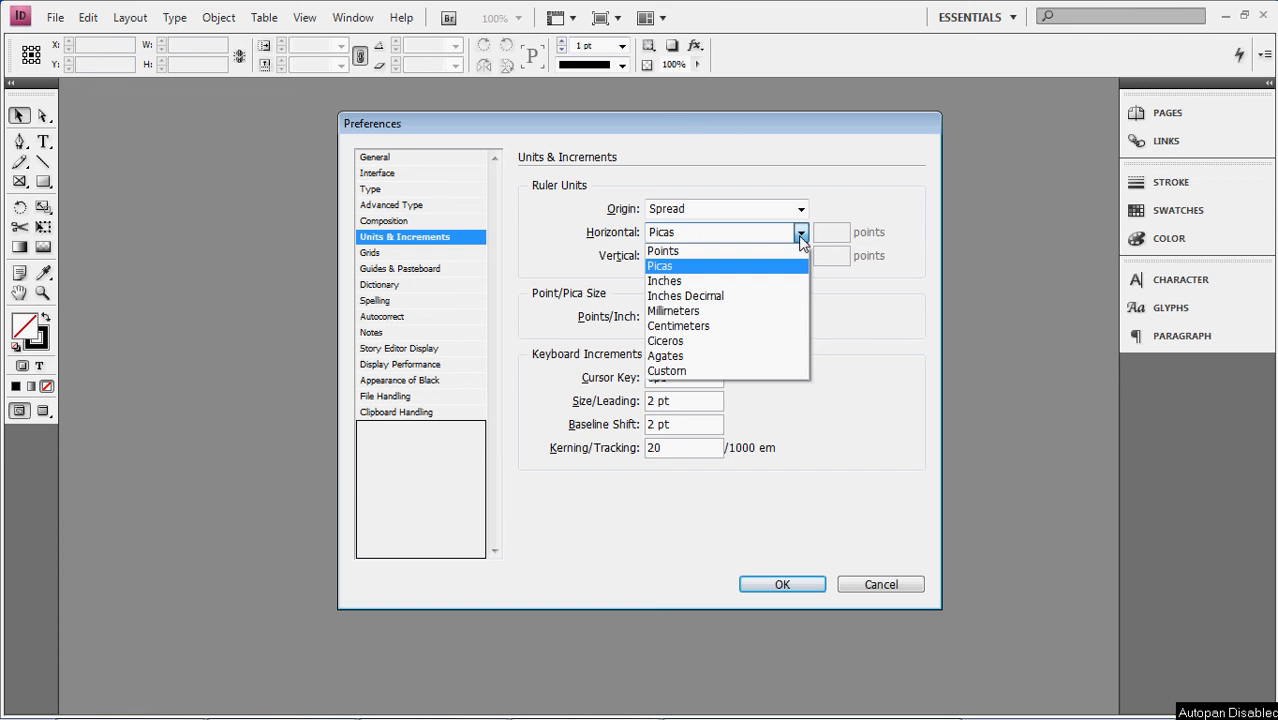
{"action": "left_click", "coordinate": [659, 266]}
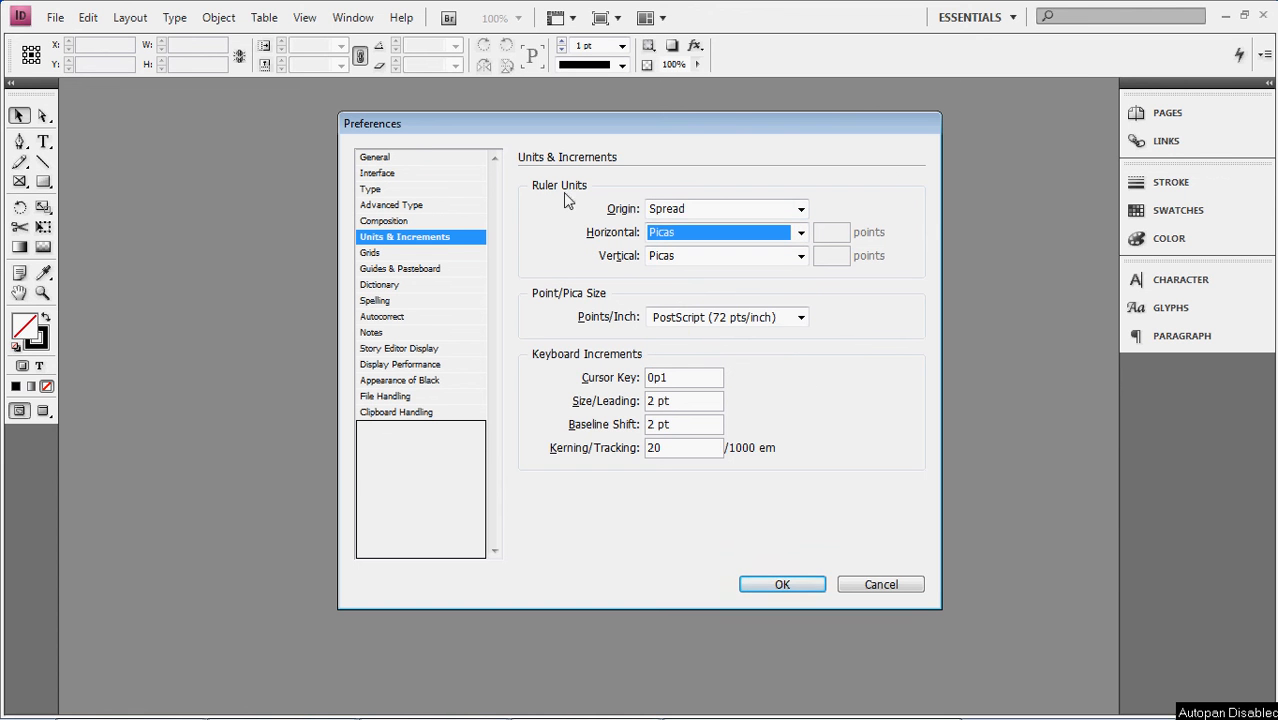
{"action": "left_click", "coordinate": [800, 232]}
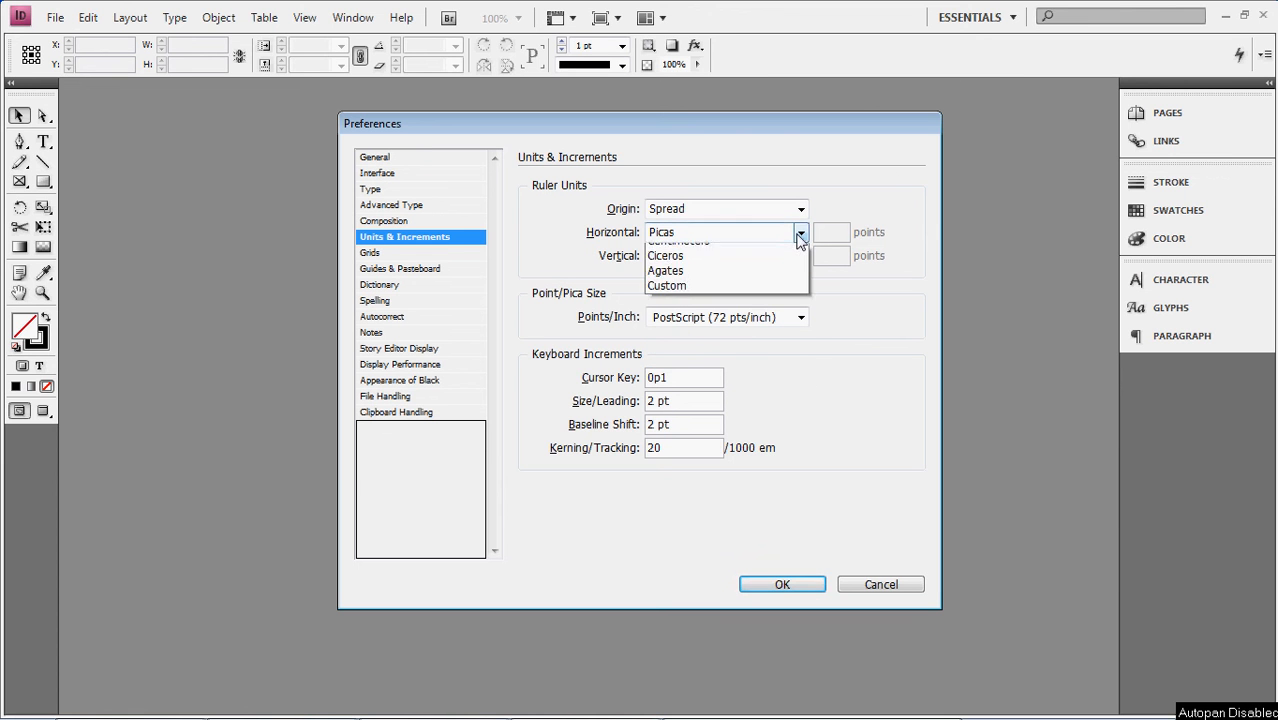
{"action": "left_click", "coordinate": [680, 242]}
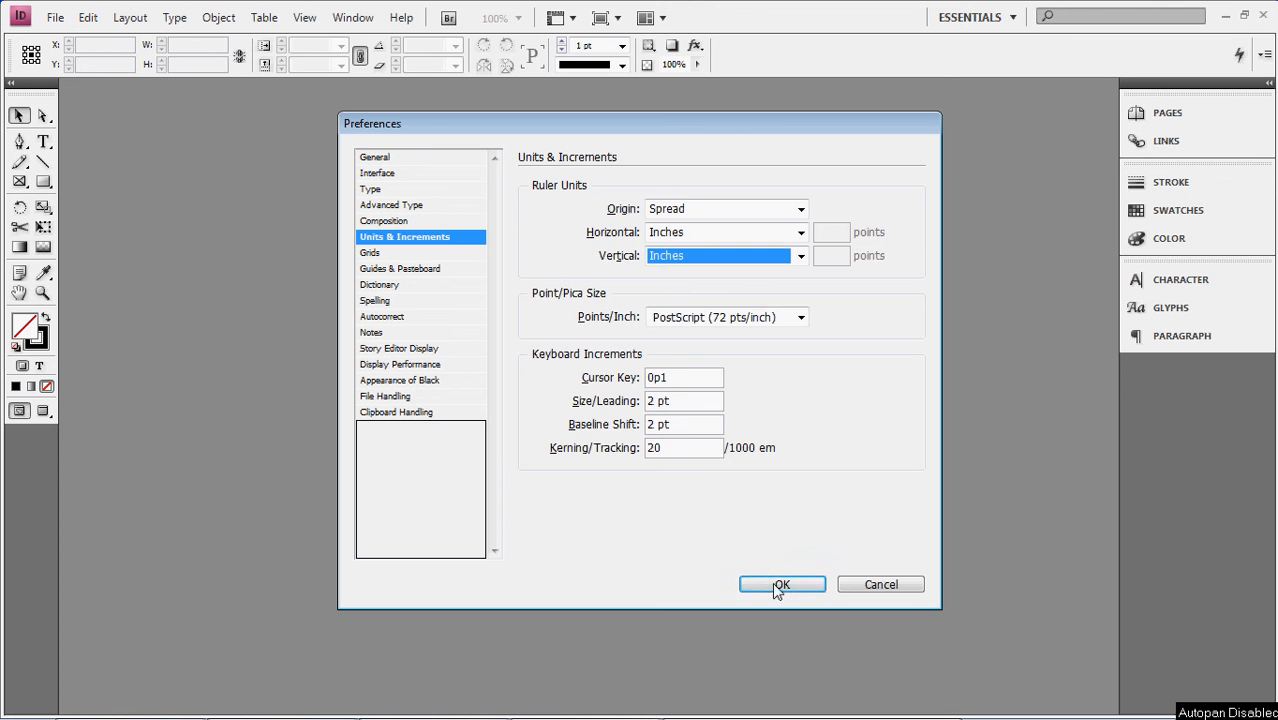
{"action": "left_click", "coordinate": [782, 584]}
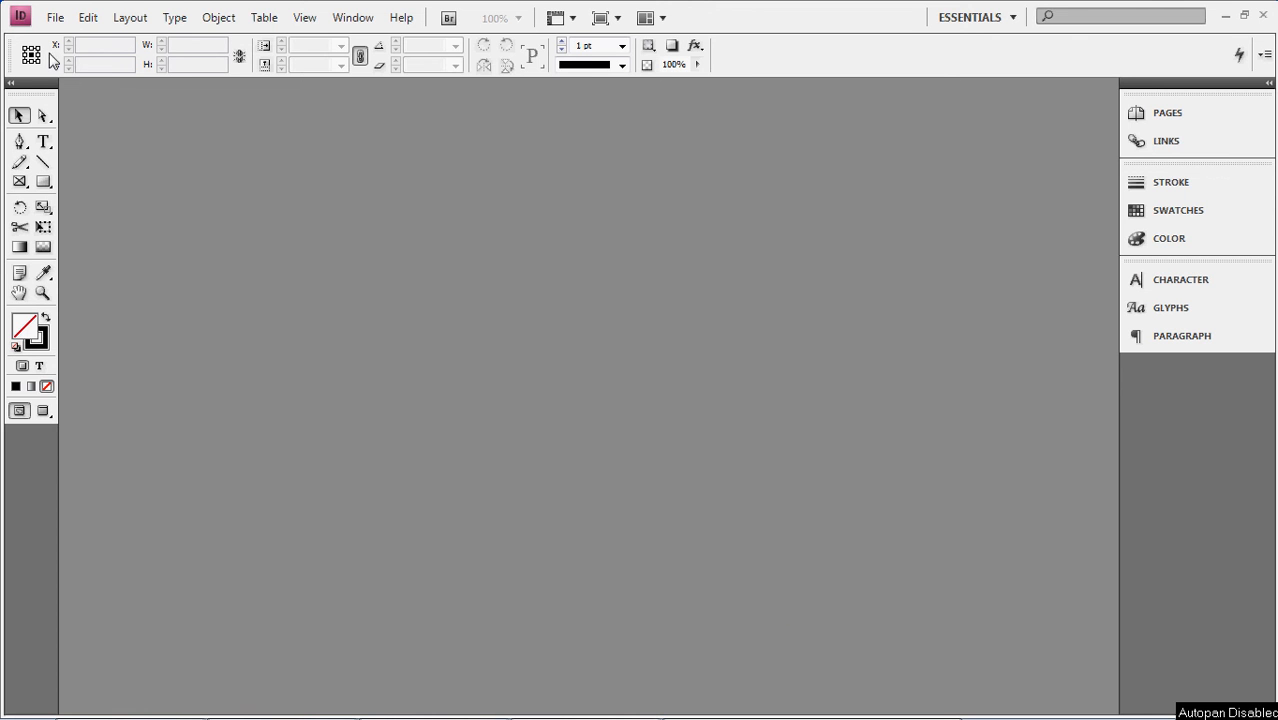
Step: Create a new document with the default Letter preset, 8.5 x 11 in
{"action": "left_click", "coordinate": [54, 17]}
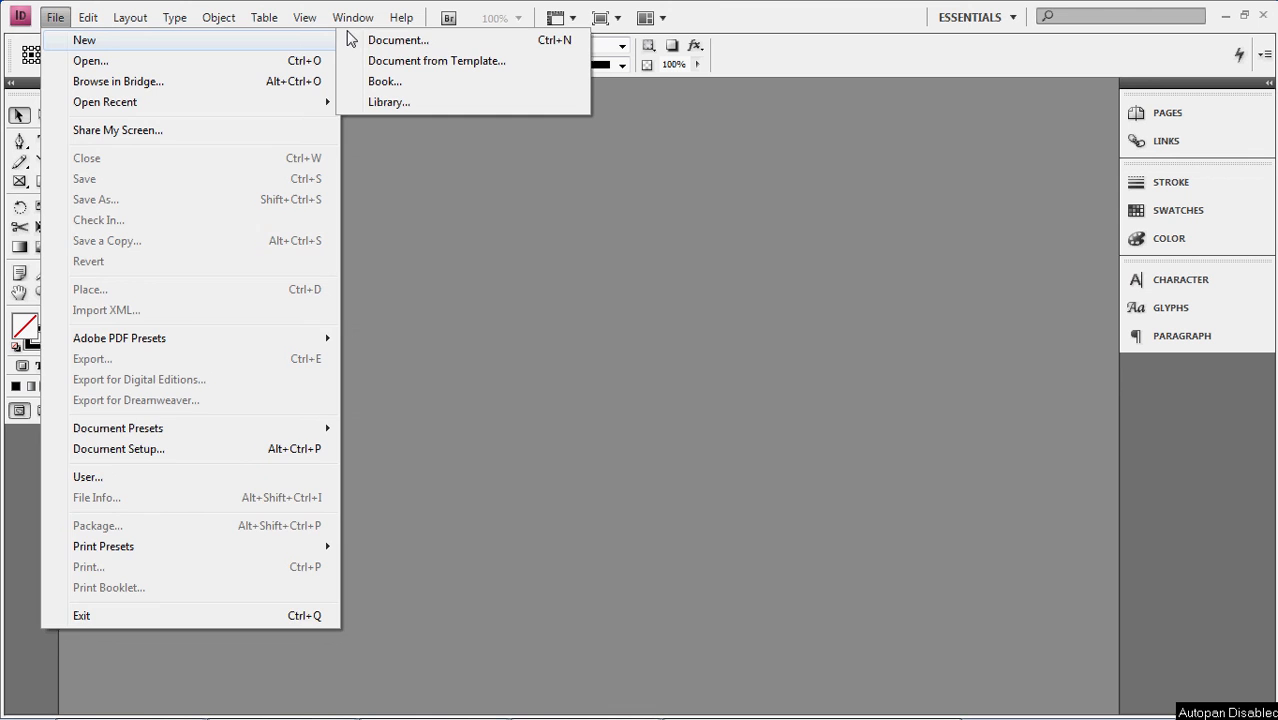
{"action": "left_click", "coordinate": [398, 39]}
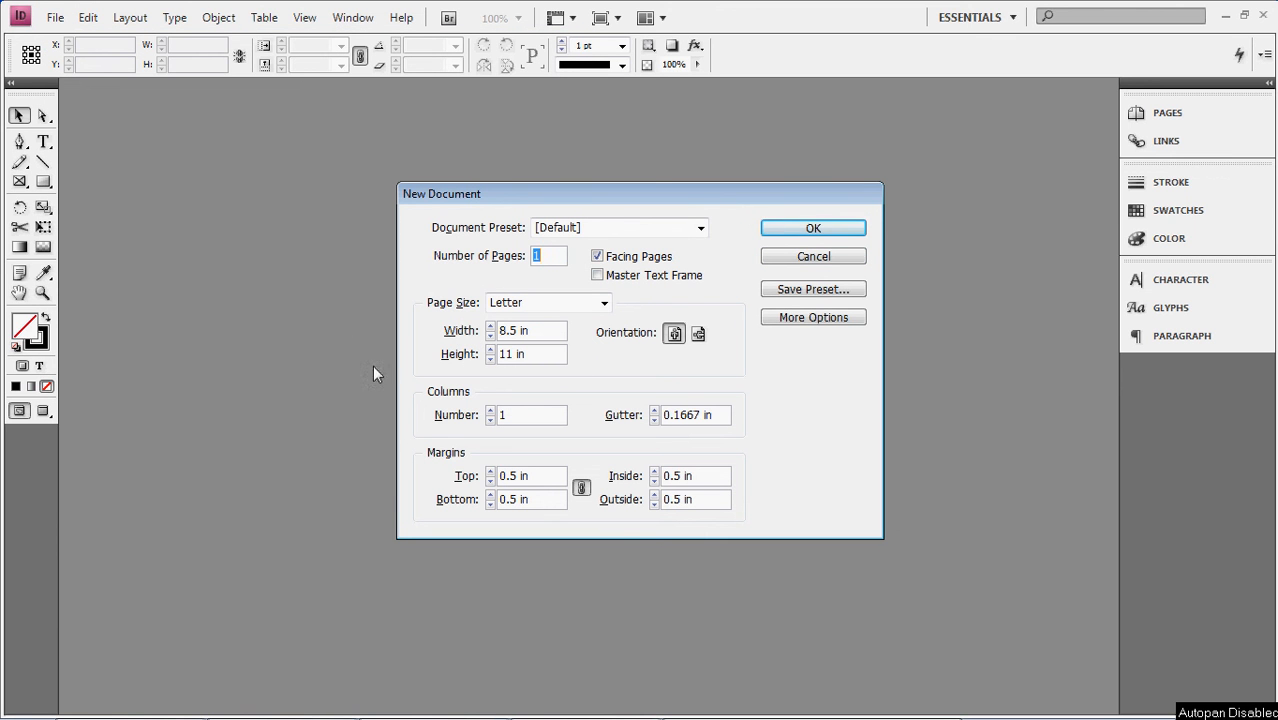
{"action": "mouse_move", "coordinate": [603, 340]}
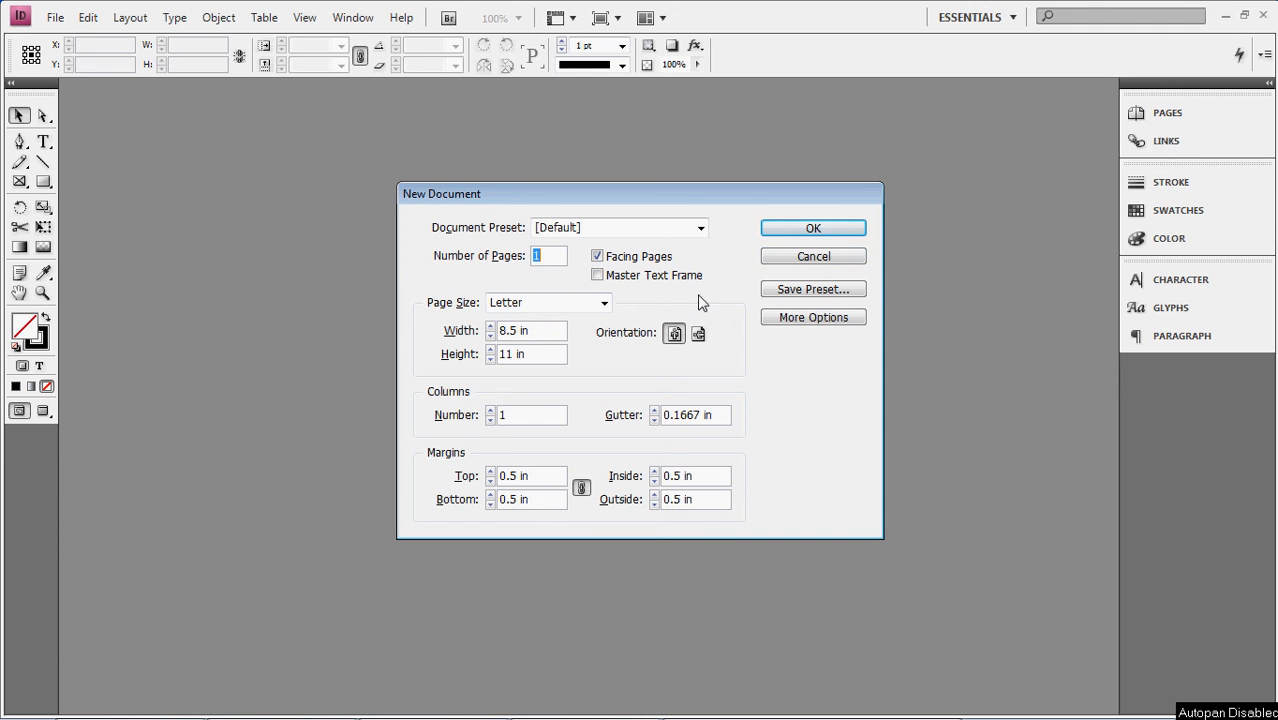
{"action": "left_click", "coordinate": [813, 228]}
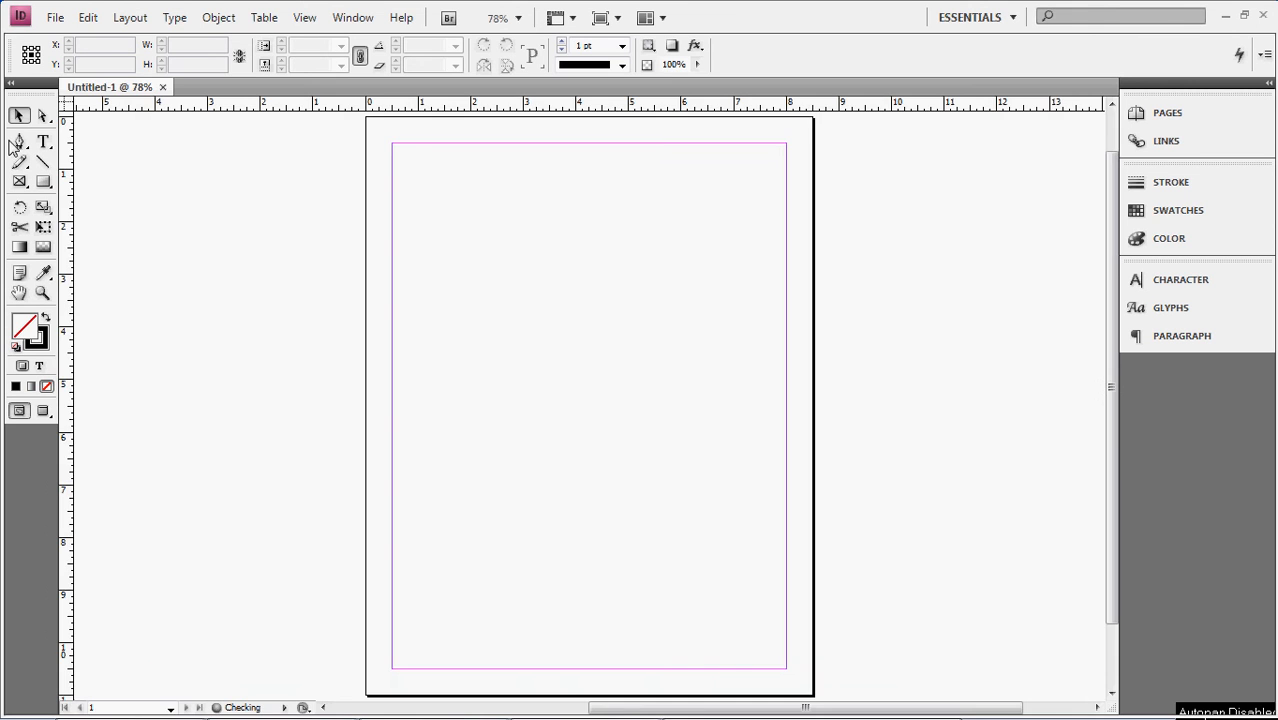